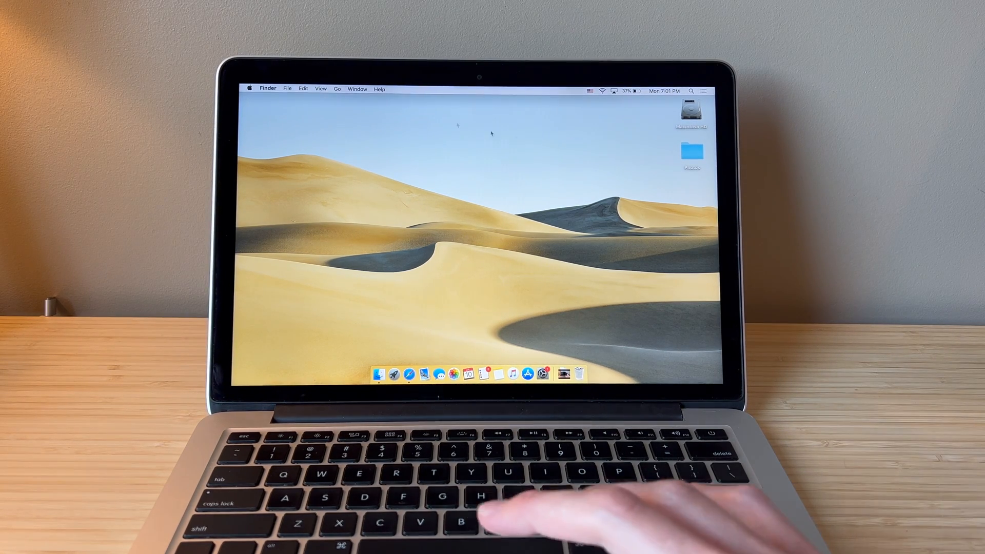
- Show the storage overview for Macintosh HD via About This Mac
click(249, 89)
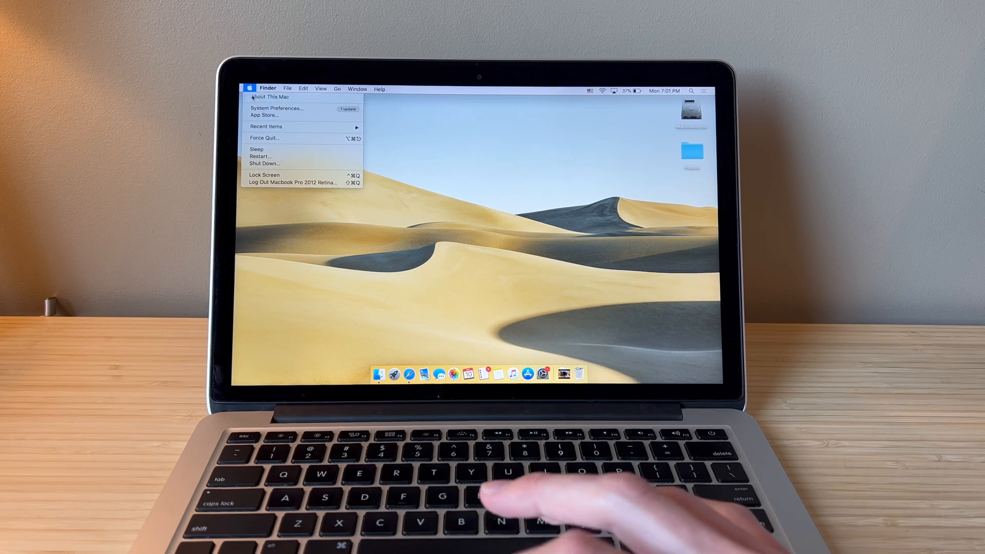
click(269, 96)
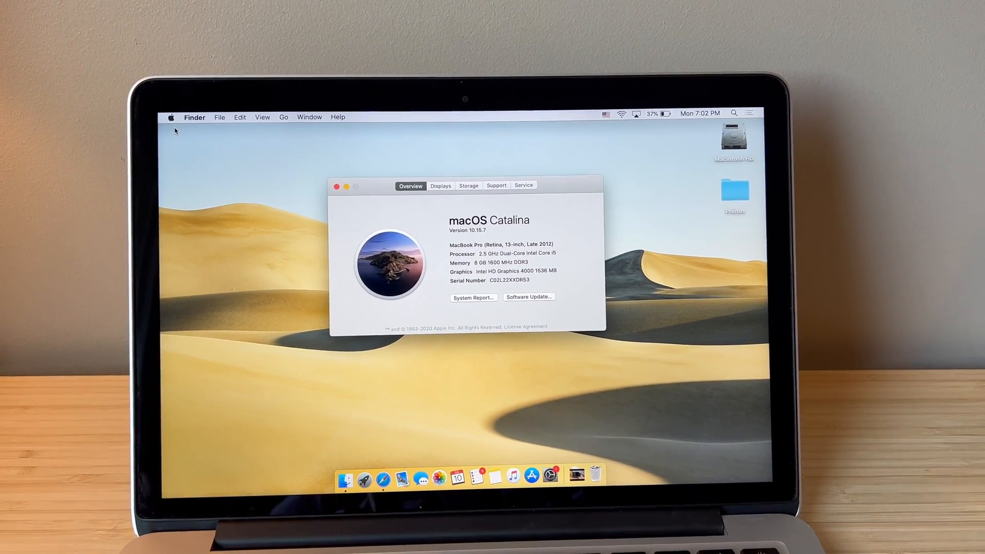
click(468, 186)
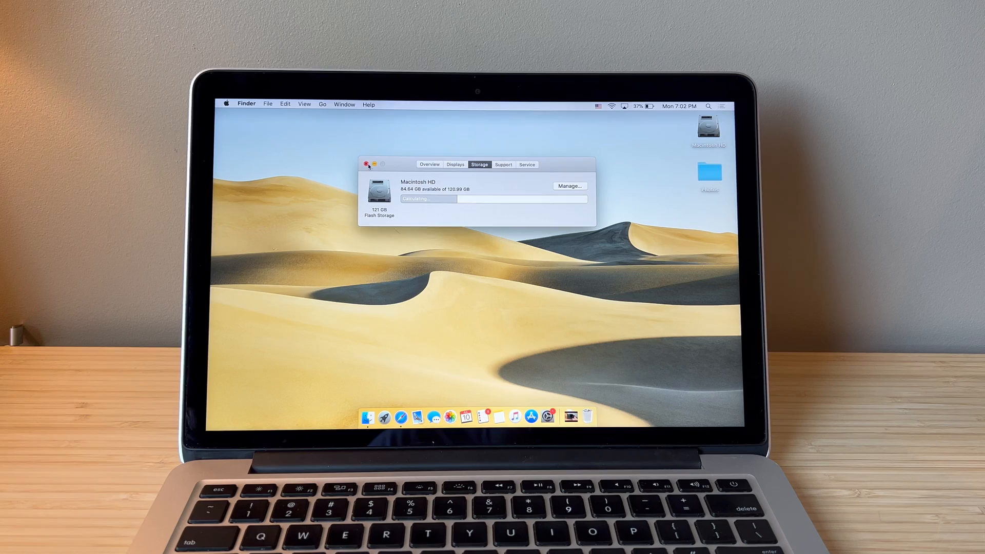
- Close About This Mac and launch Blackmagic Disk Speed Test
click(367, 165)
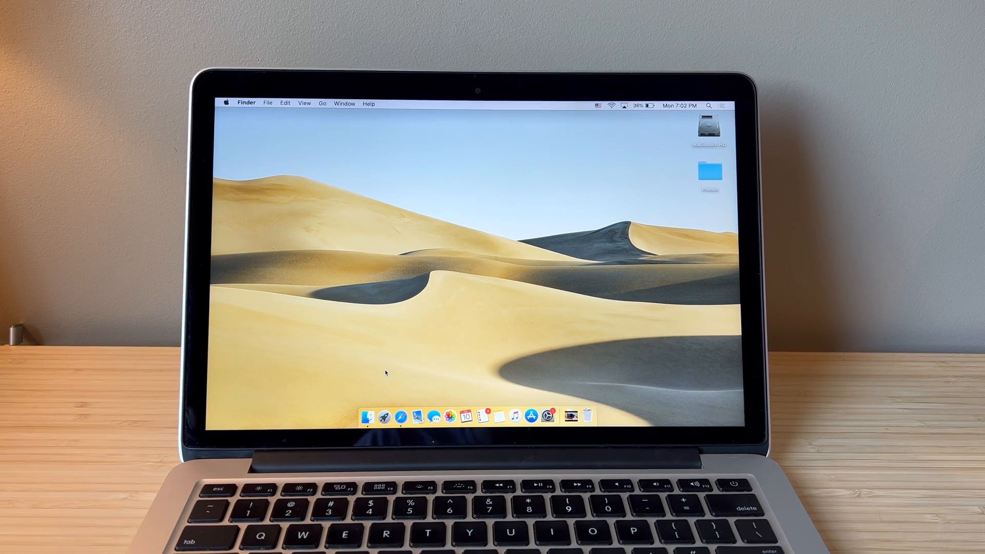
click(383, 414)
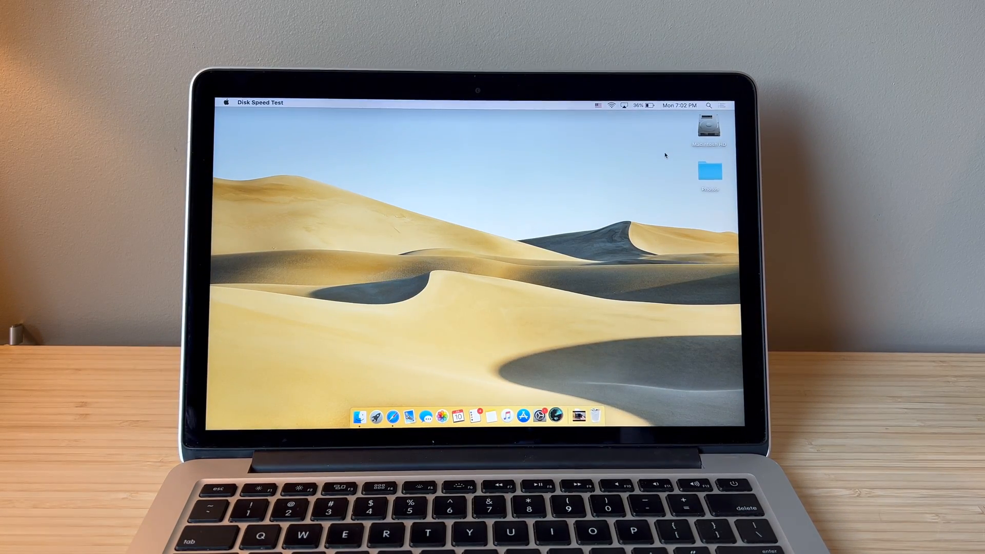
- Run a 2 GB stress test (312.0 MB/s write, 403.1 MB/s read), then quit Disk Speed Test
click(554, 414)
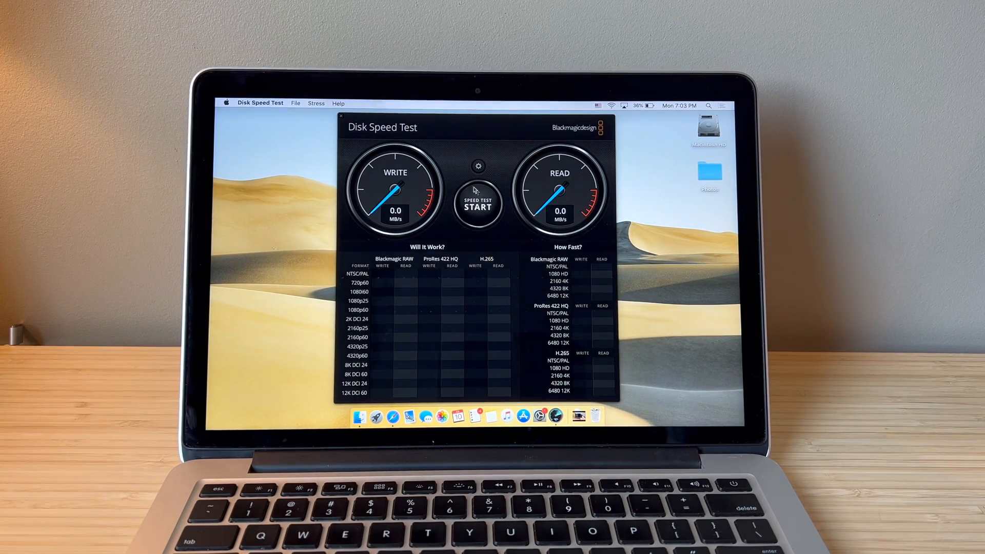
click(478, 166)
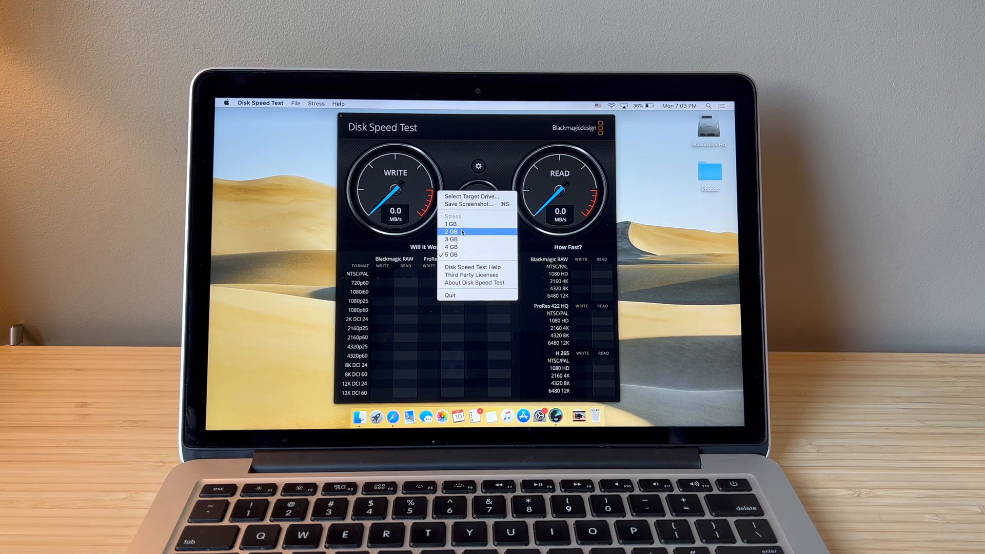
click(450, 231)
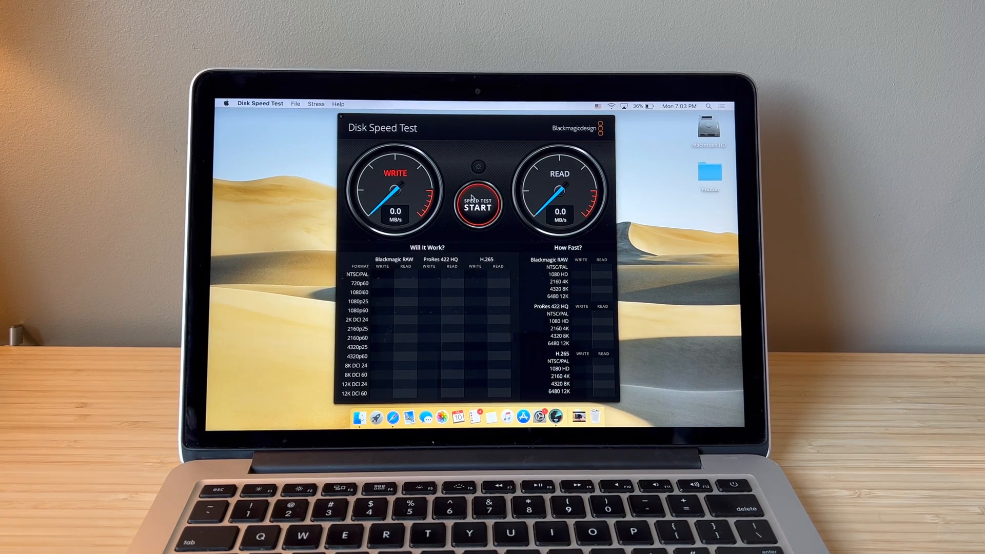
click(477, 201)
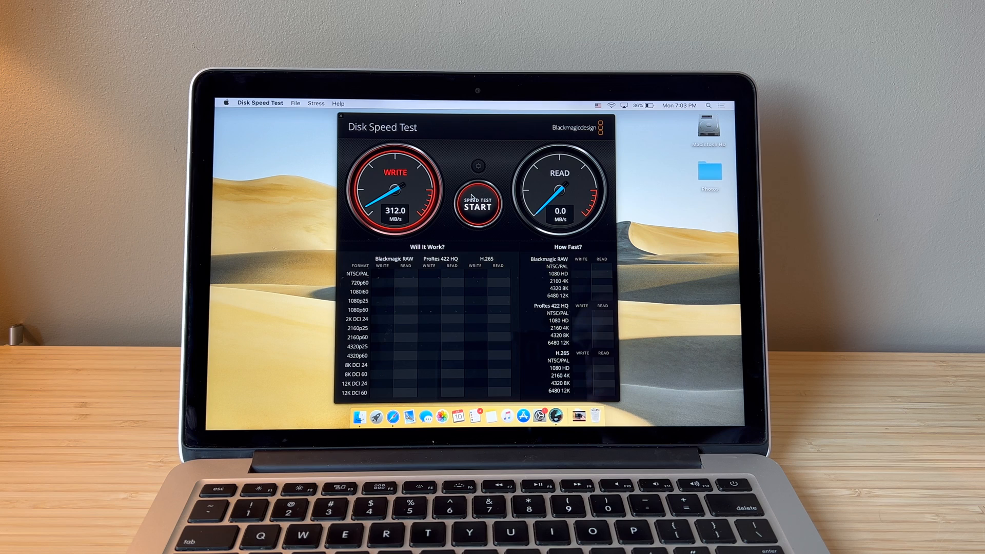
click(476, 202)
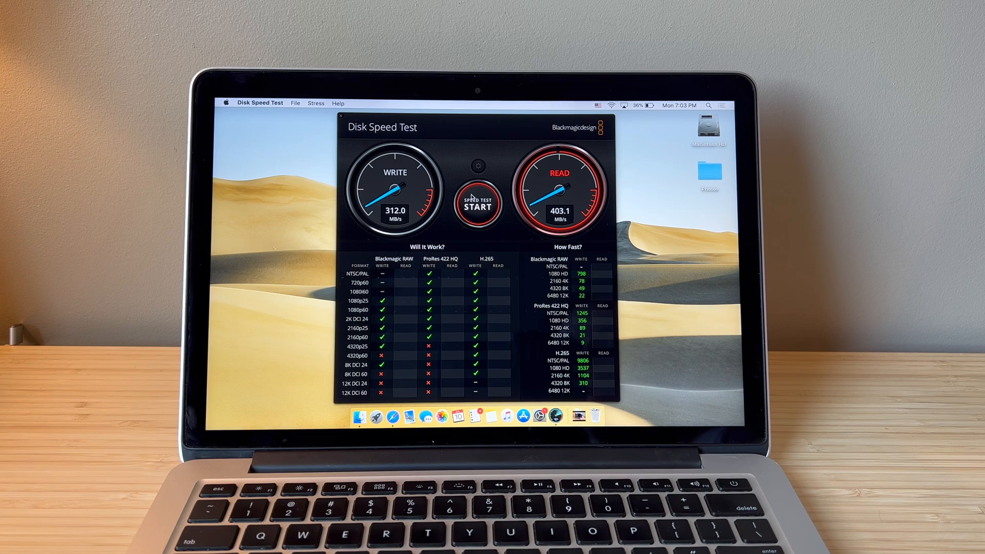
click(339, 117)
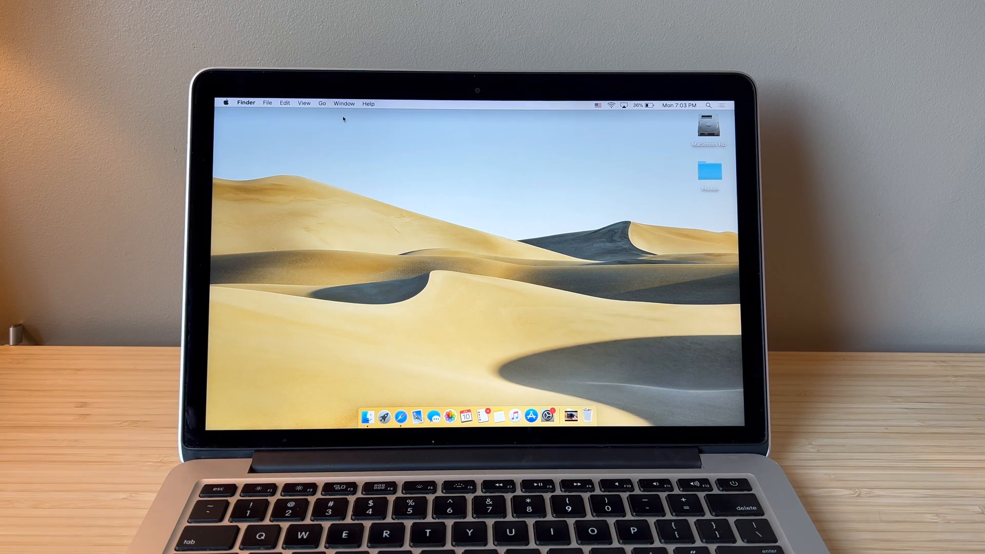